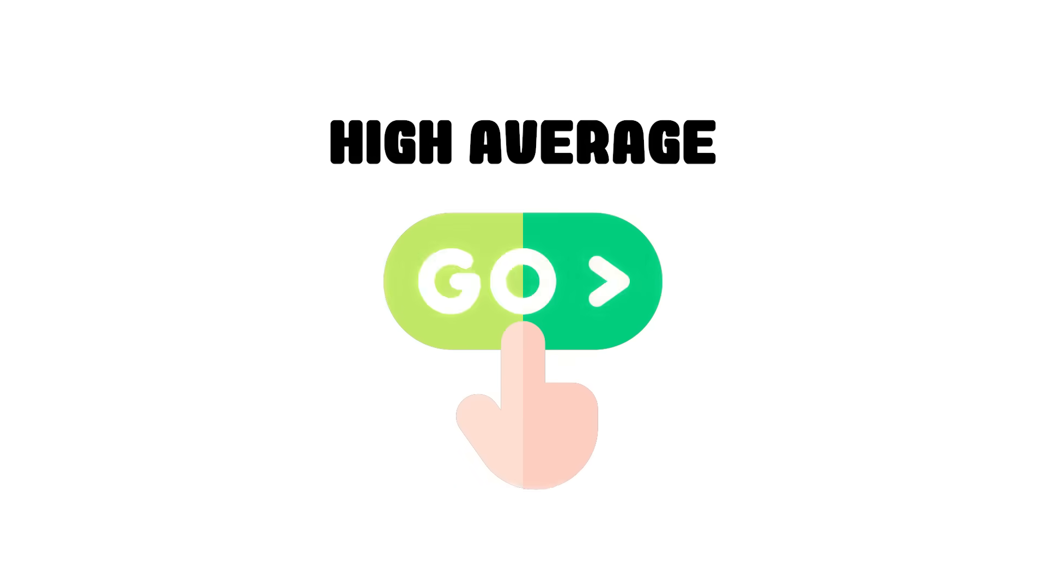
click(522, 280)
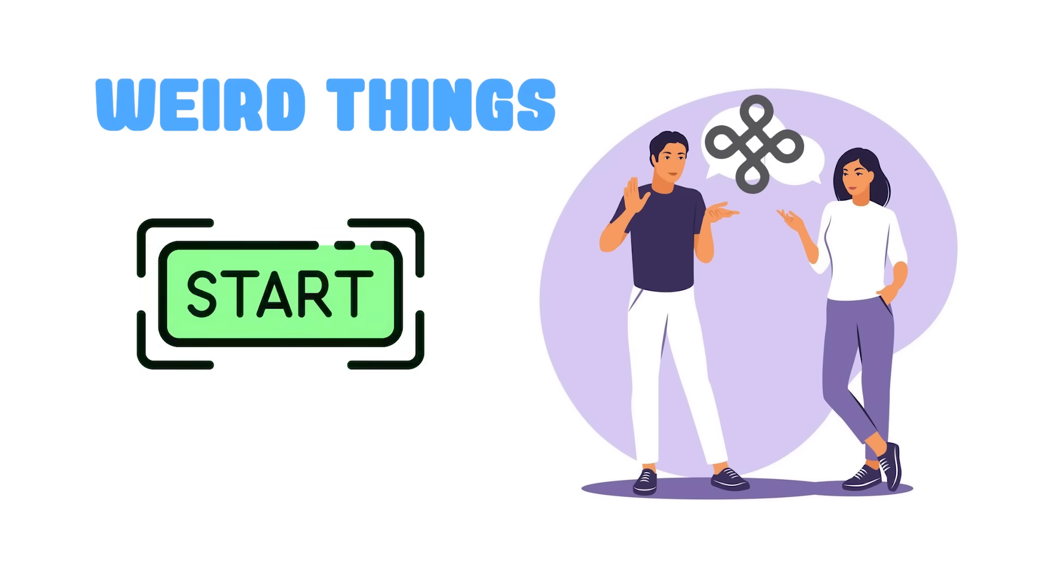
click(270, 291)
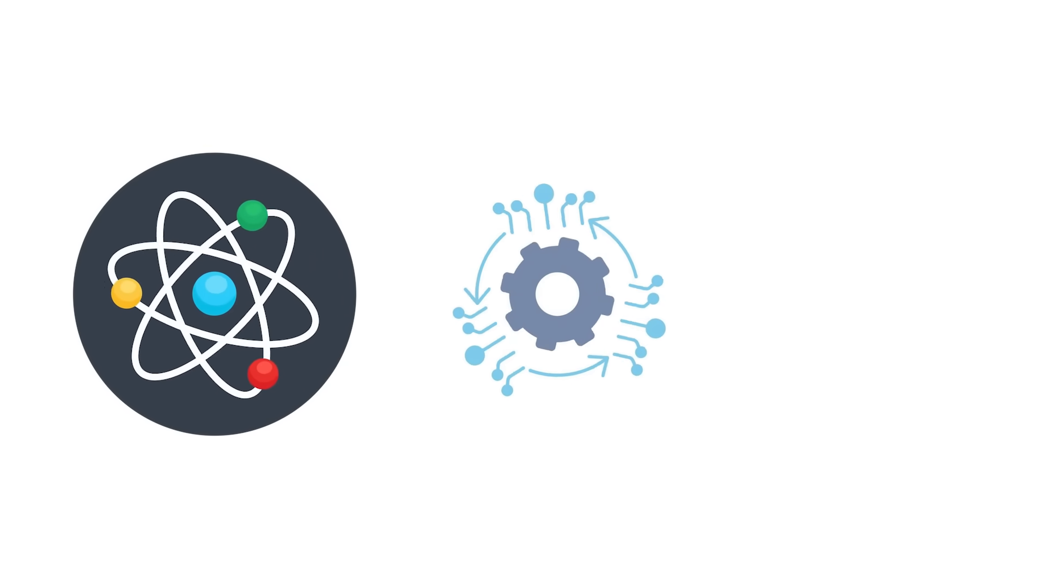